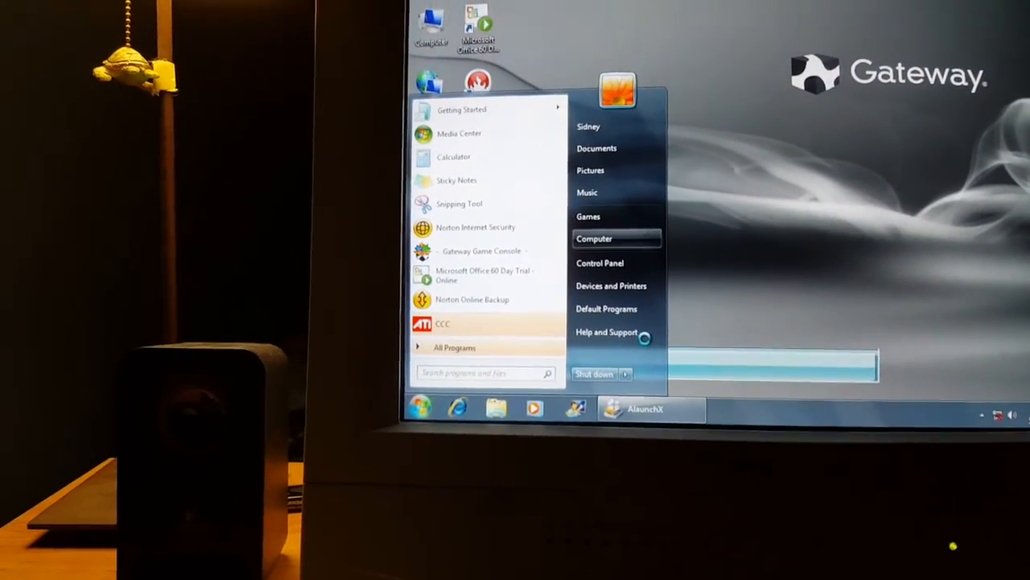
- Open Properties for Computer to show Gateway (C:) with 27.5 GB used and 887 GB free
{"action": "right_click", "coordinate": [594, 238]}
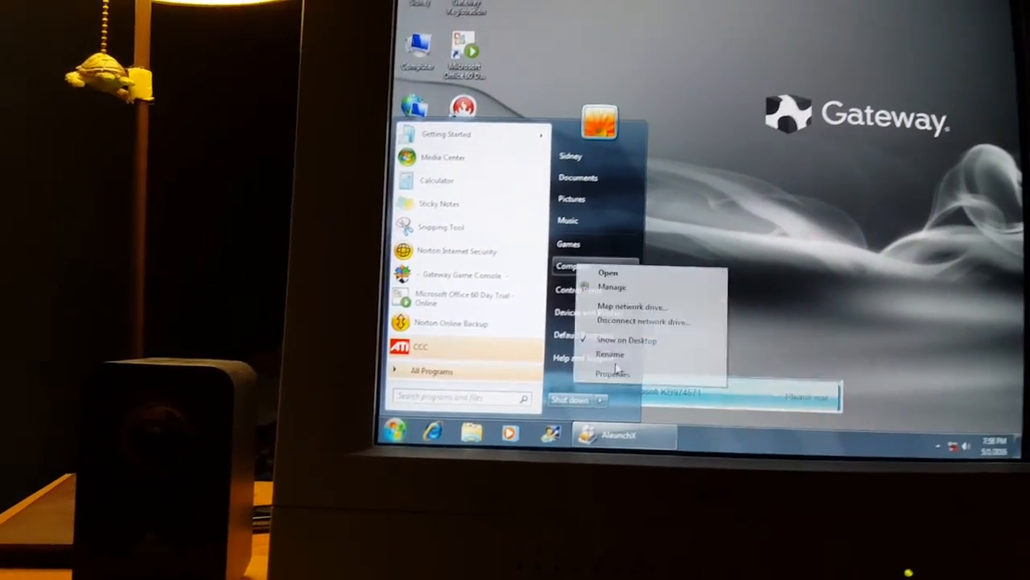
{"action": "left_click", "coordinate": [612, 373]}
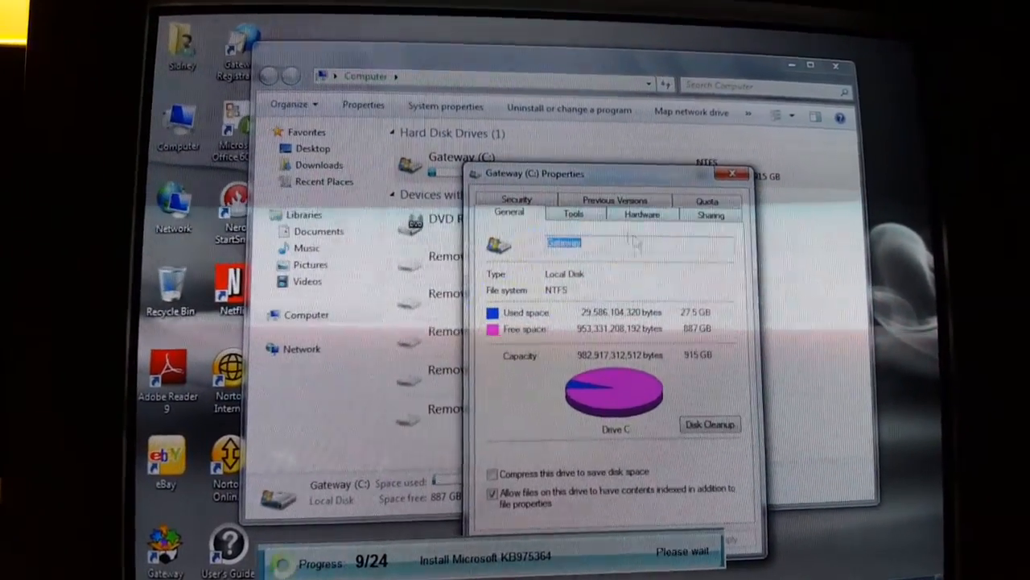
- Switch to the Hardware tab to list disk drives, including the WDC WD10EADS ATA device
{"action": "left_click", "coordinate": [642, 214]}
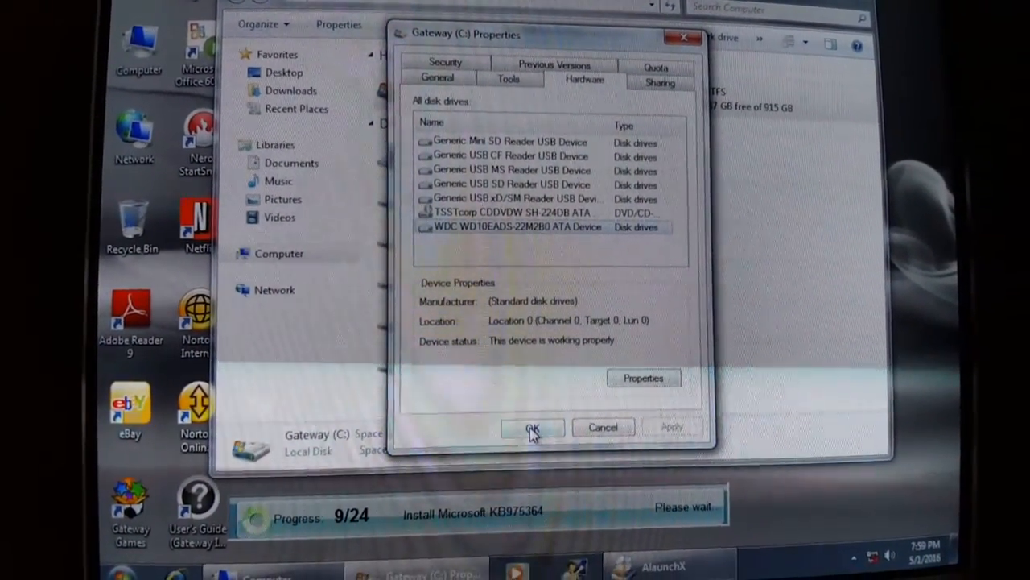
{"action": "left_click", "coordinate": [533, 427]}
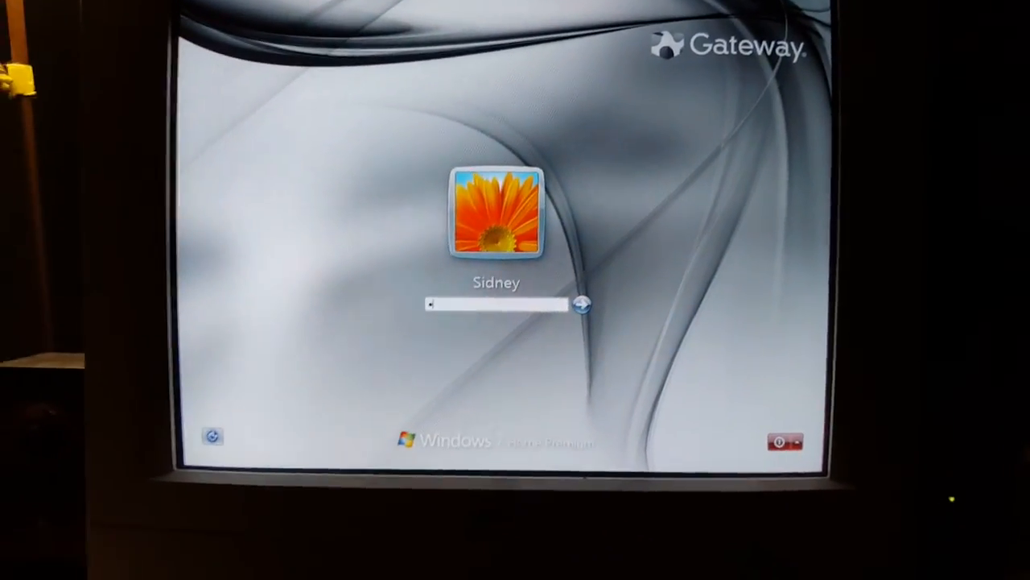
{"action": "type", "text": "••••"}
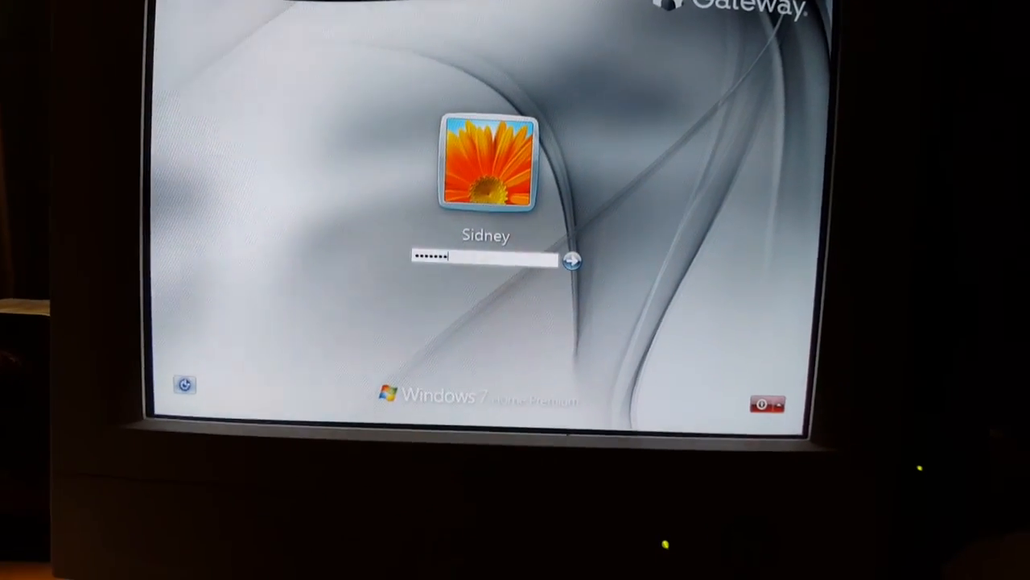
- Submit the password to sign in to Sidney's session and show the installed programs list
{"action": "left_click", "coordinate": [571, 260]}
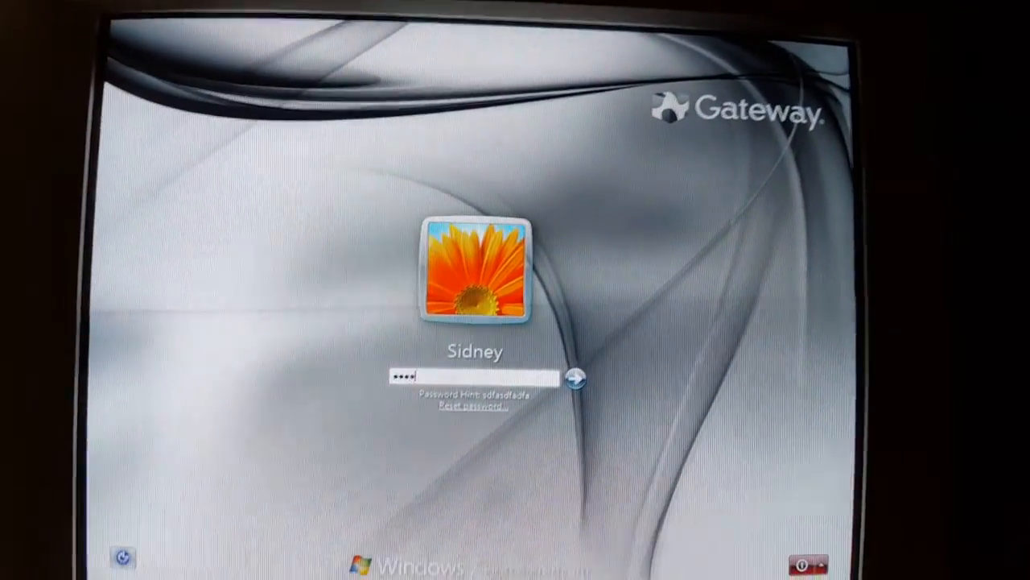
{"action": "left_click", "coordinate": [574, 378]}
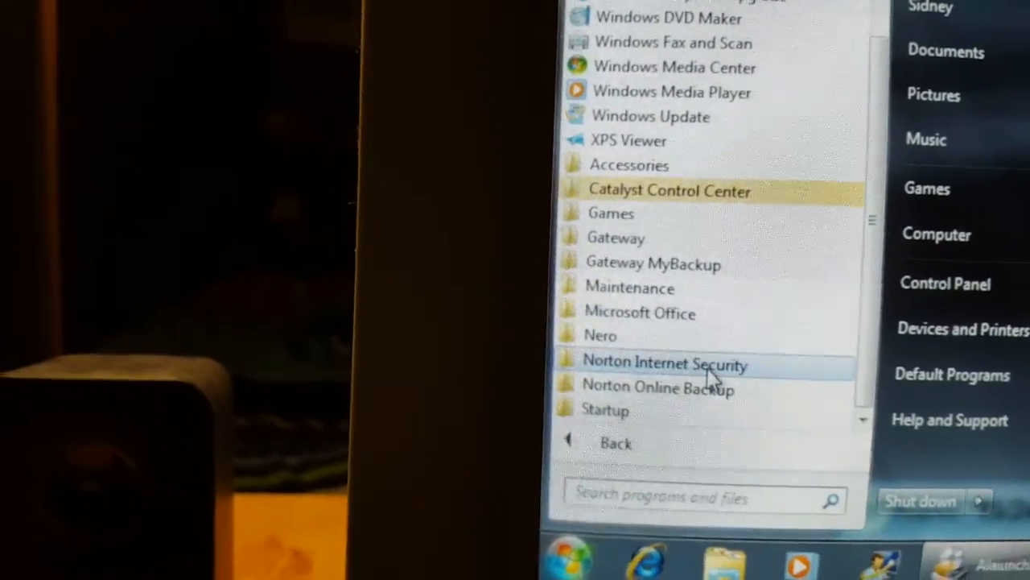
- Expand the Gateway, Gateway MyBackup and Gateway Photo Frame folders in All Programs
{"action": "left_click", "coordinate": [601, 335]}
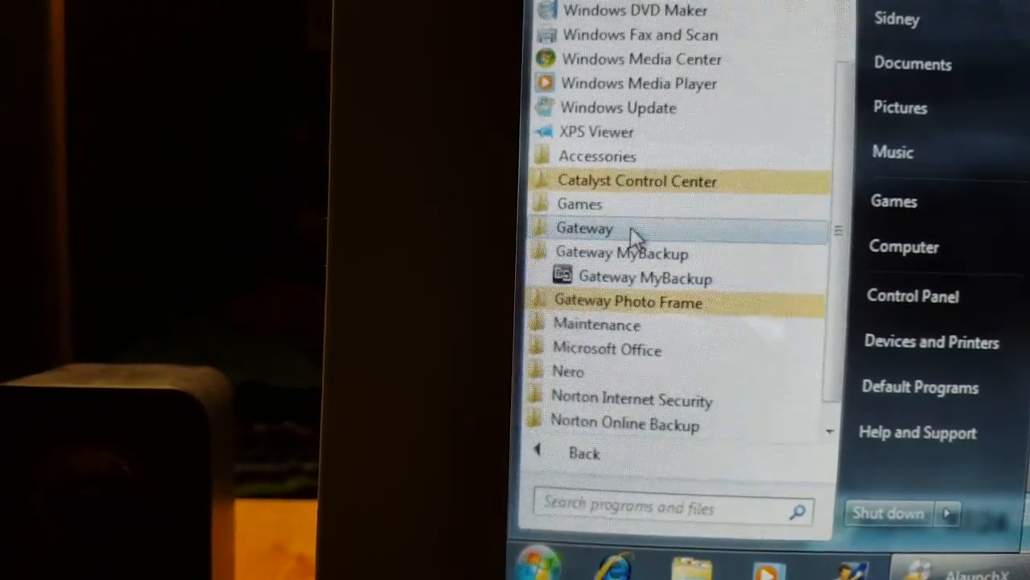
{"action": "left_click", "coordinate": [584, 228]}
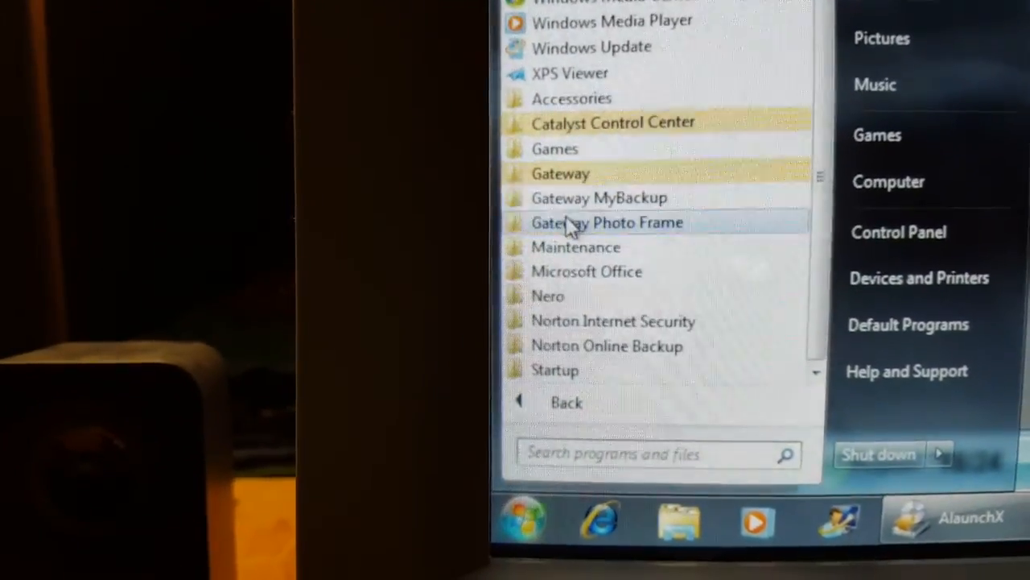
{"action": "left_click", "coordinate": [606, 222]}
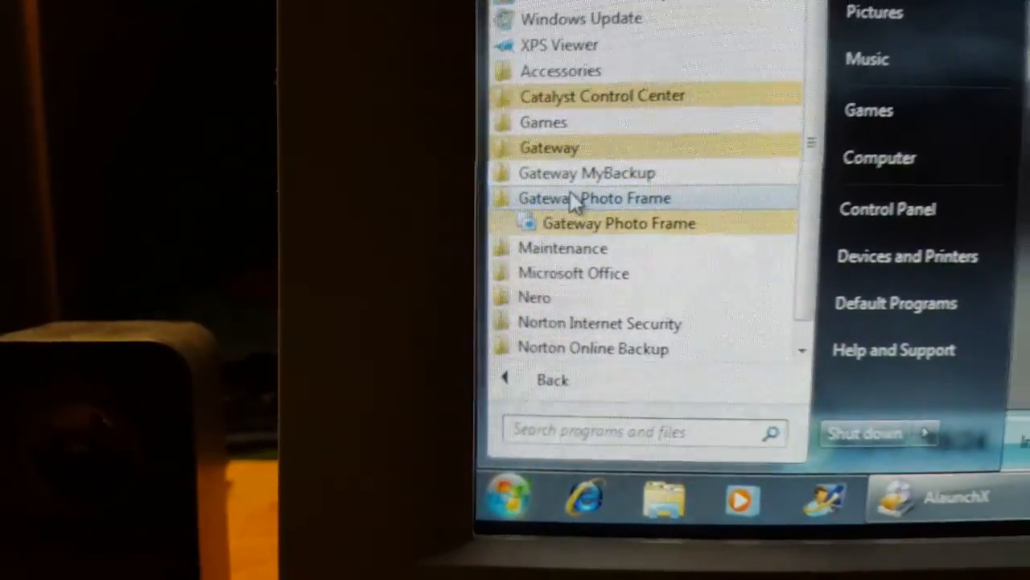